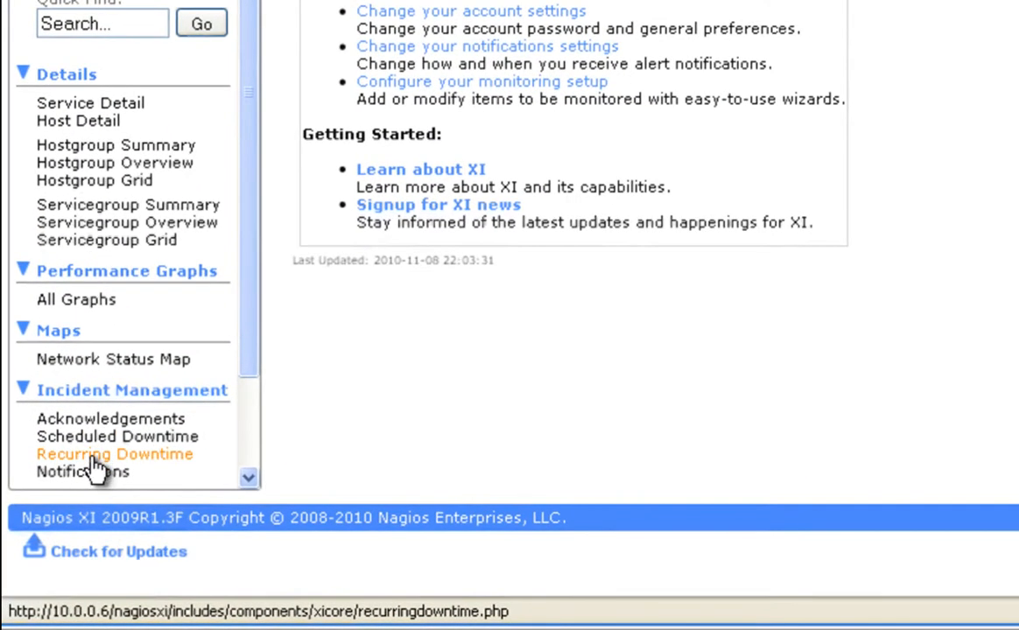
Open Recurring Downtime under Incident Management in the sidebar
left_click(114, 454)
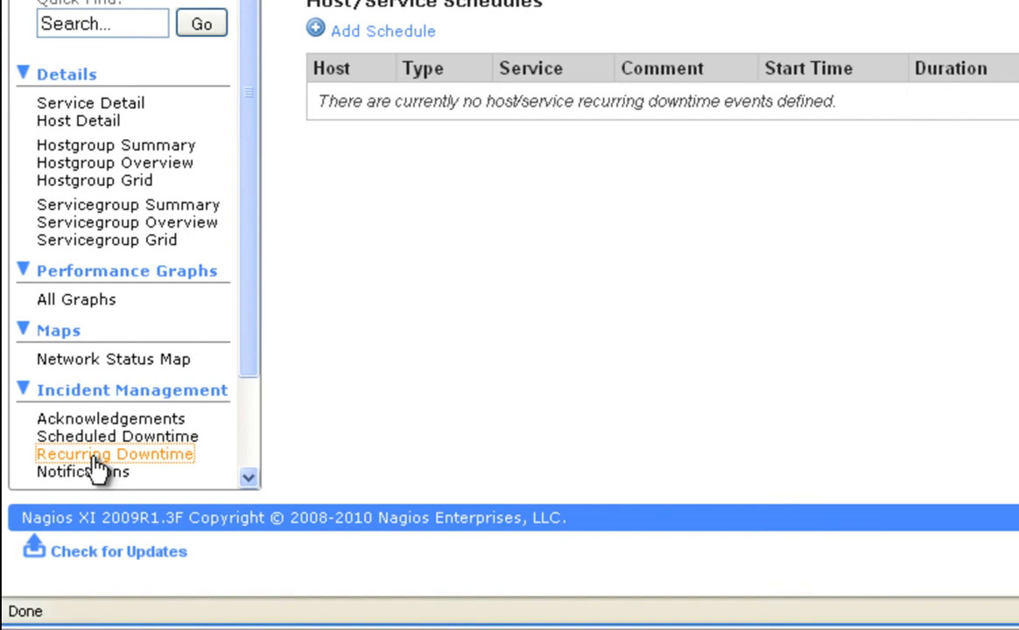
left_click(113, 456)
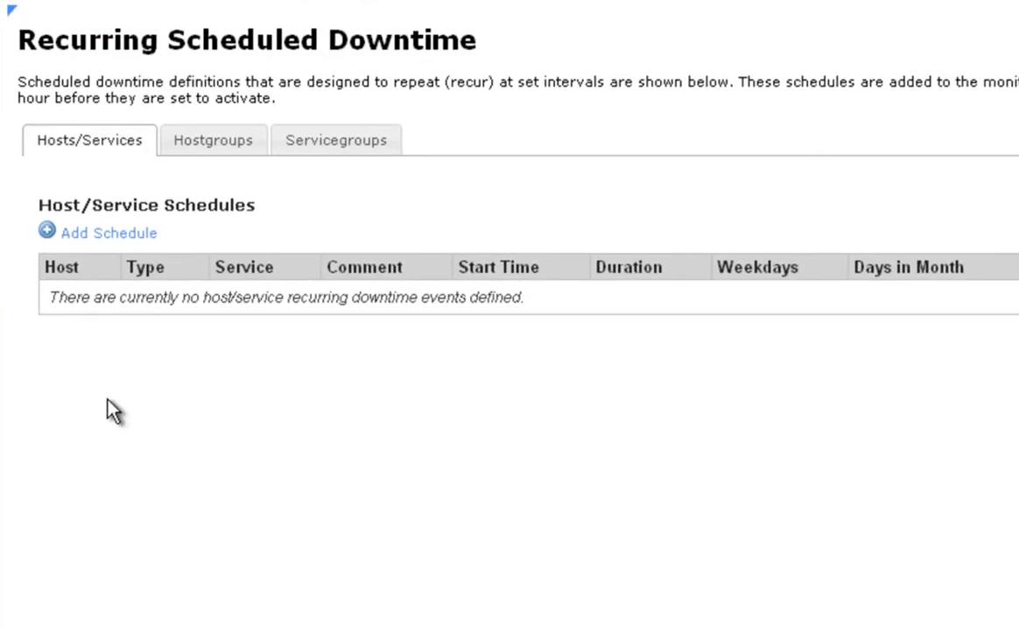
mouse_move(89, 140)
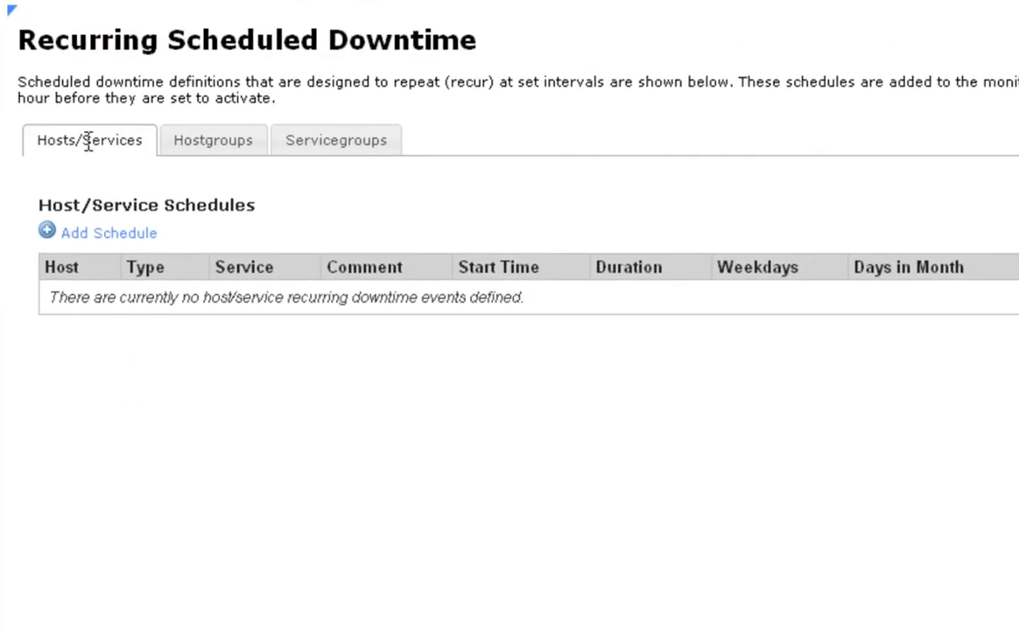
mouse_move(325, 151)
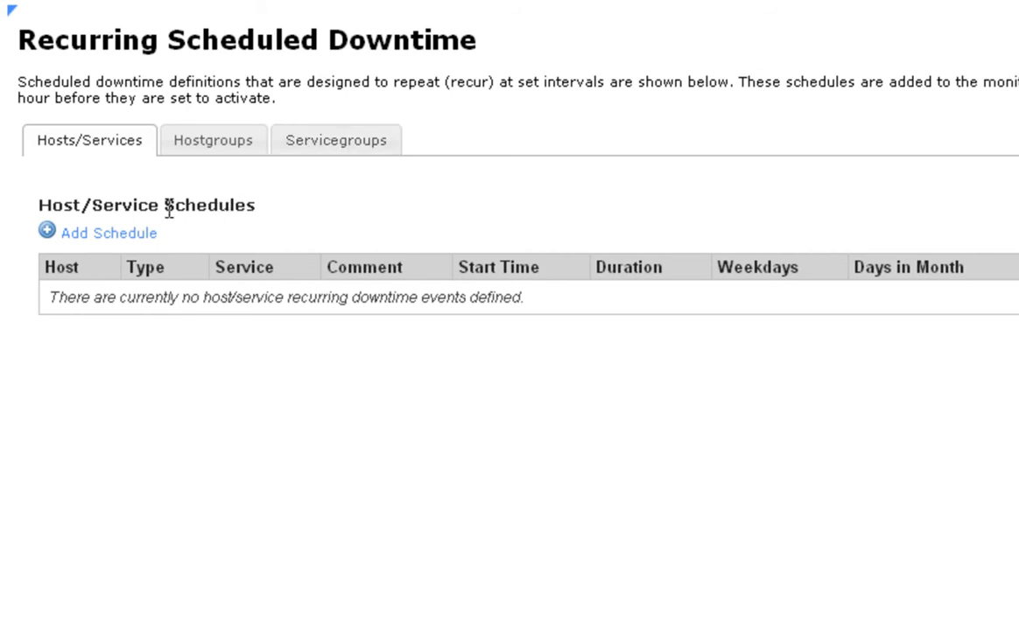
Add a schedule for host 2008R2DC1, comment 'daily snapshots', starting 01:00 for 10 minutes
left_click(106, 233)
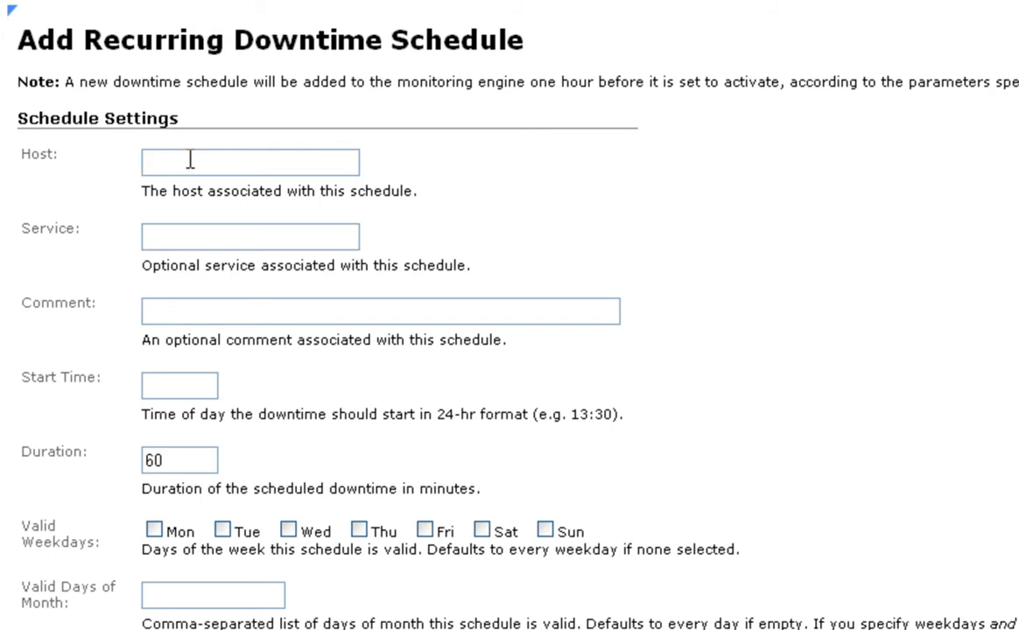
type("2008R2DC1")
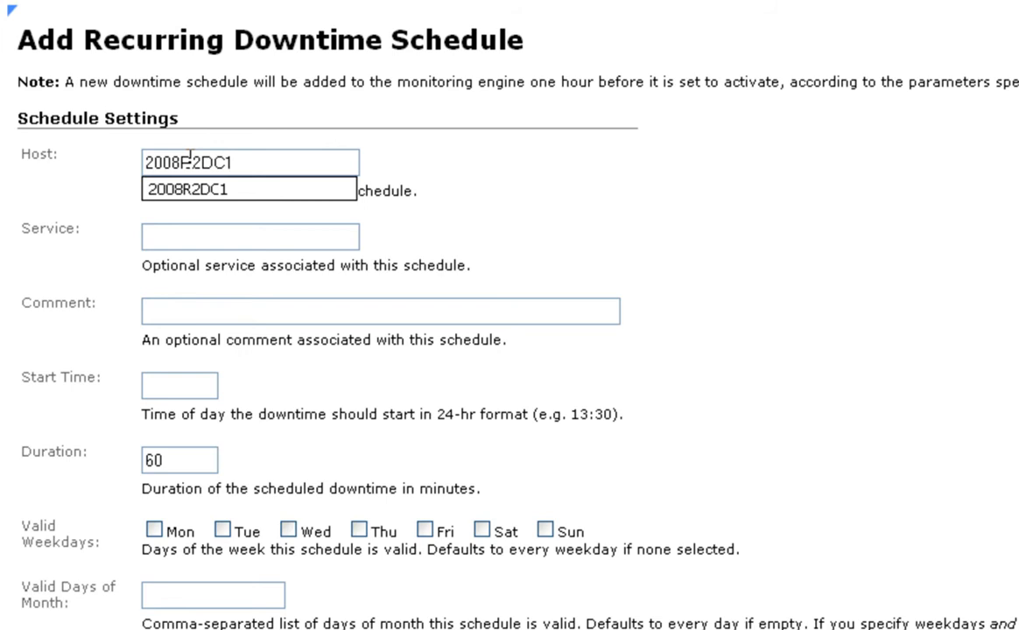
left_click(379, 310)
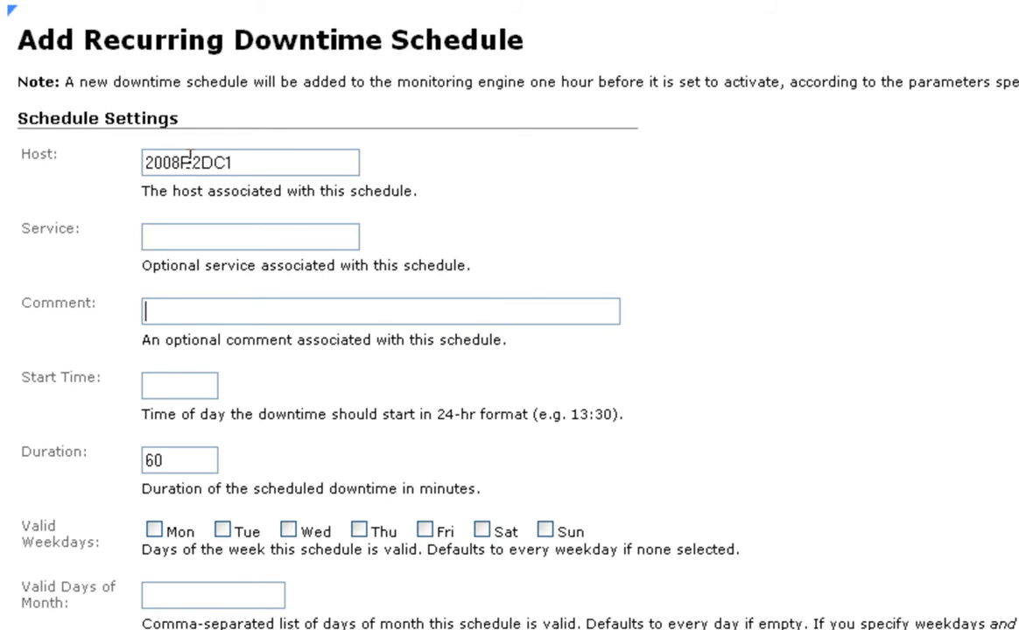
type("daily snap")
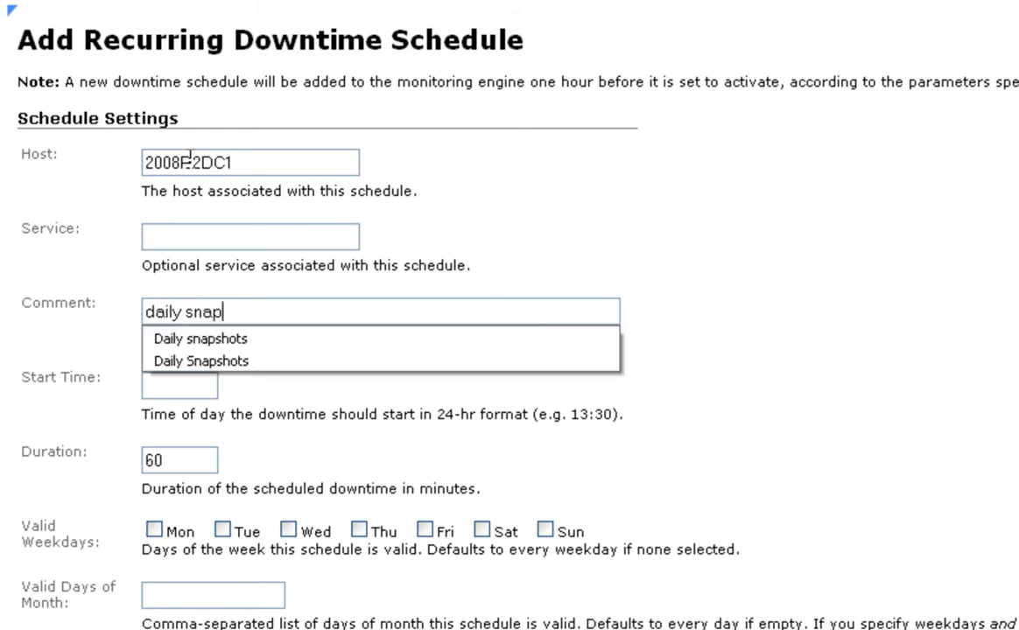
left_click(198, 339)
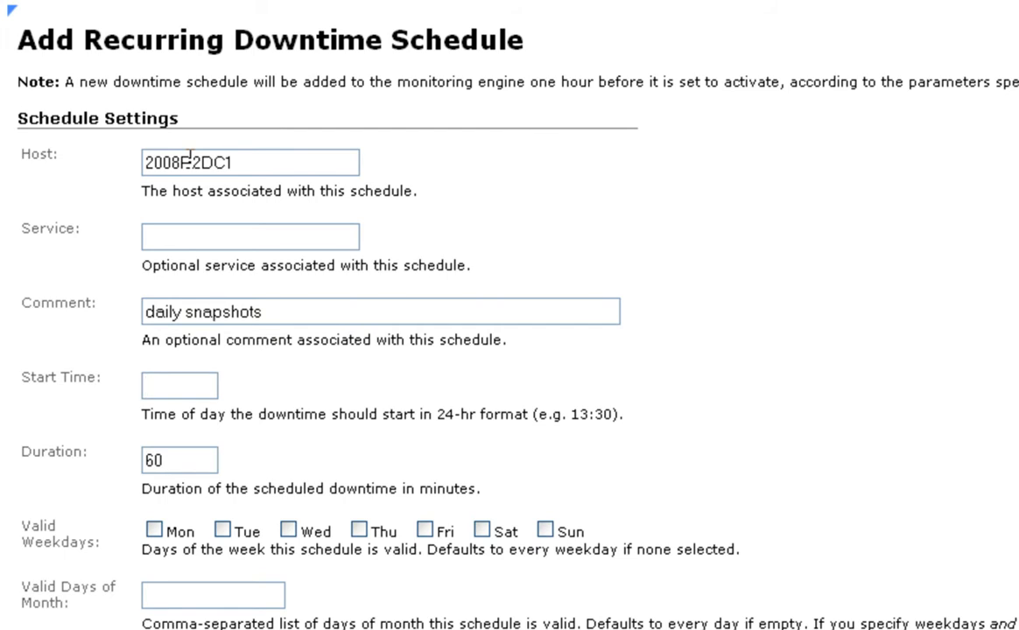
type("01:00")
type("10")
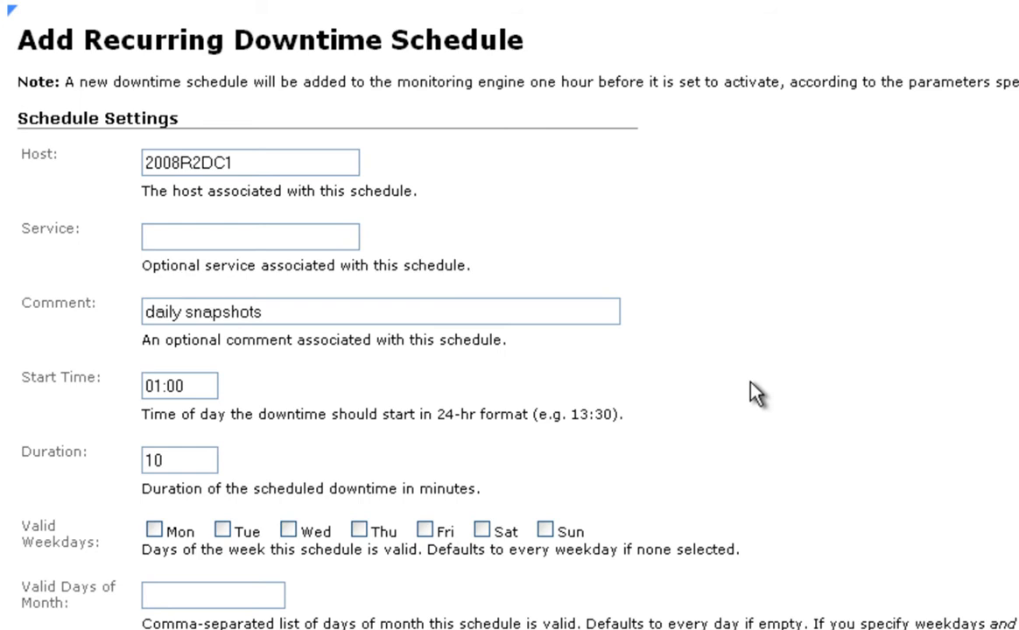
Scroll the recurring downtime form down to the days-of-month setting
left_click(283, 532)
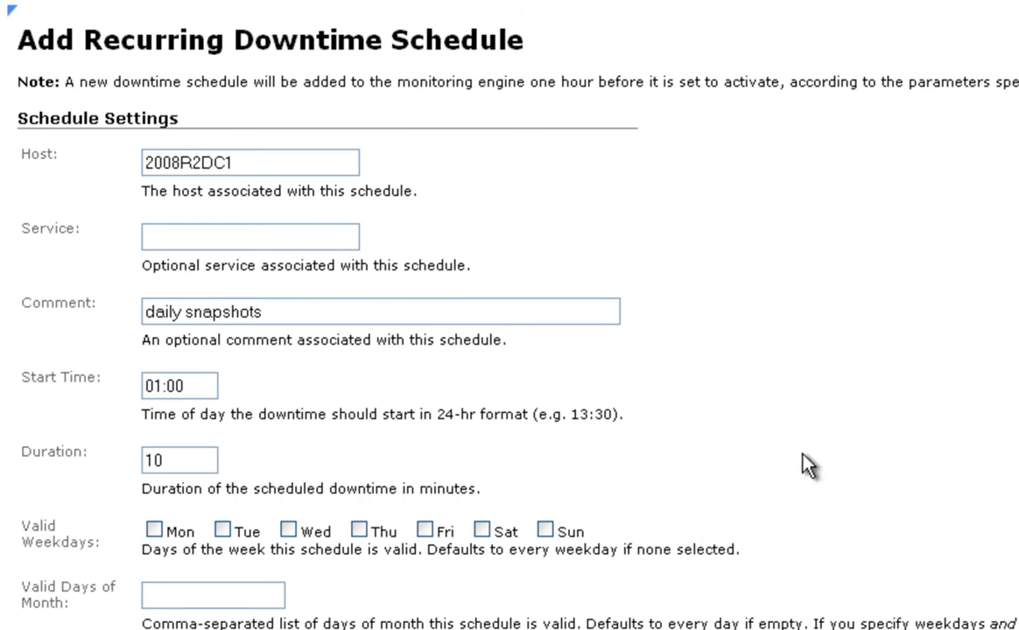
scroll("down", 3)
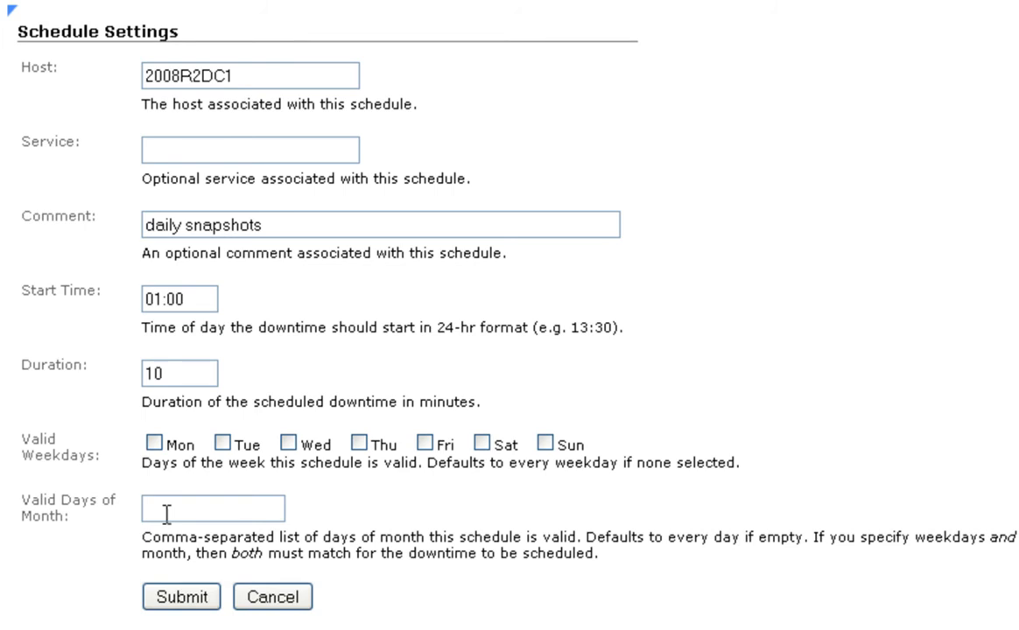
mouse_move(155, 506)
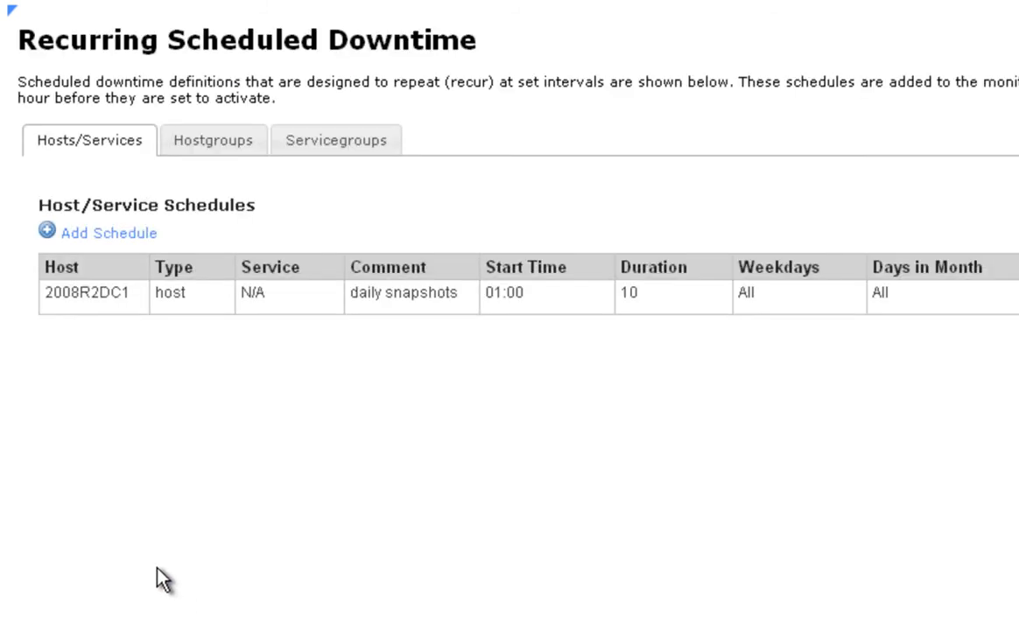
mouse_move(182, 396)
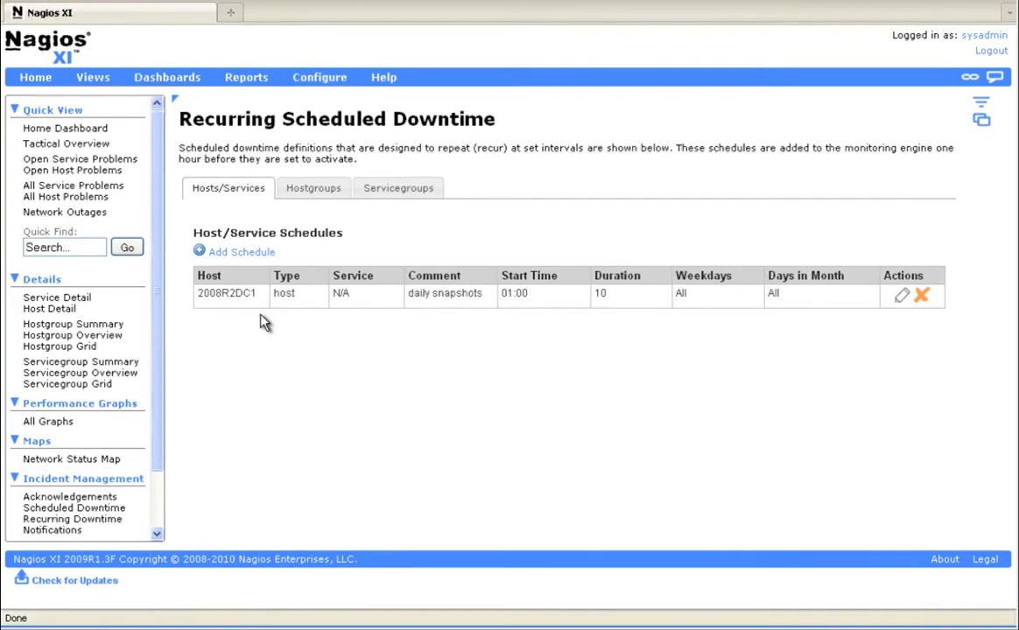
mouse_move(254, 294)
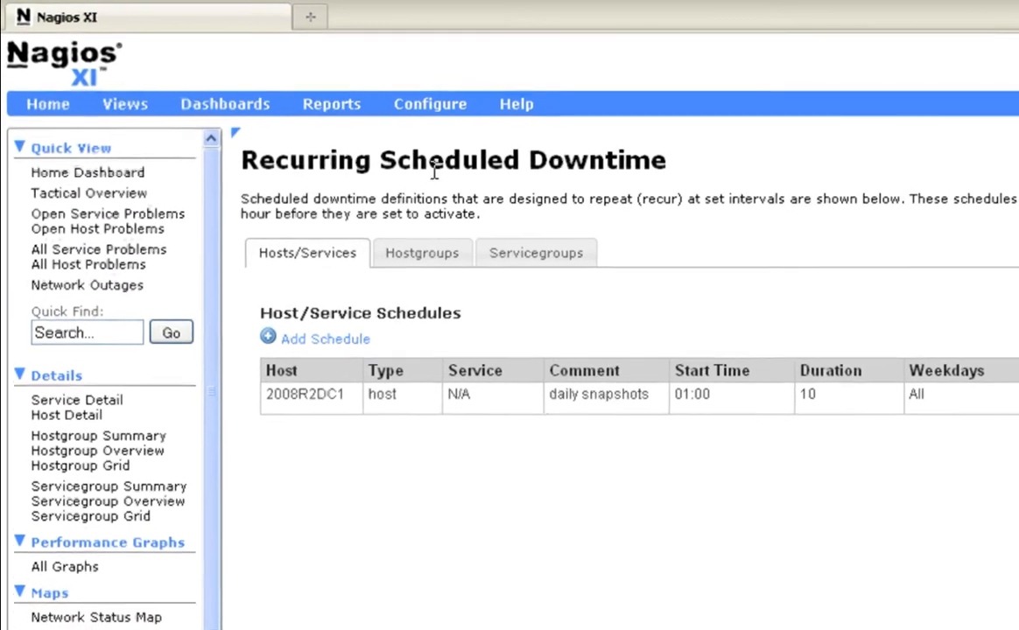
Uncheck Host Downtime in sysadmin's Notification Preferences and save with Update Settings
left_click(430, 104)
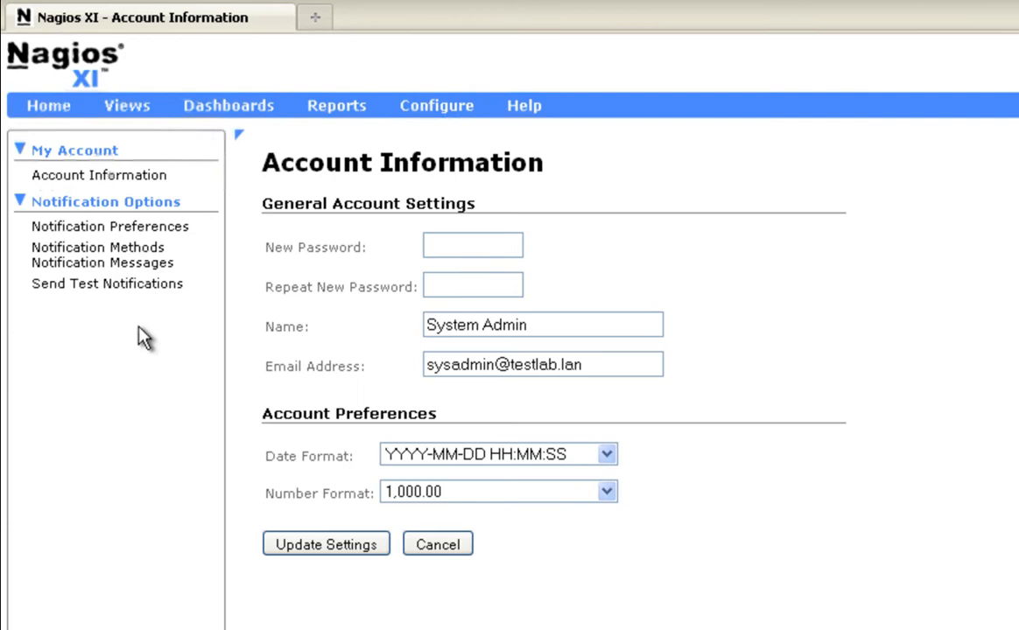
left_click(110, 226)
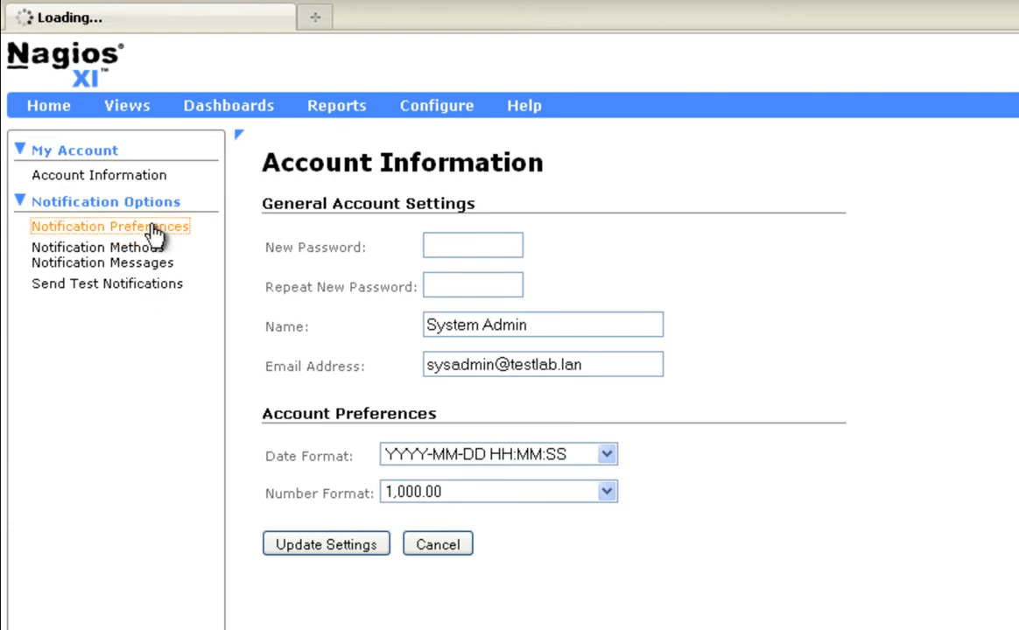
left_click(111, 226)
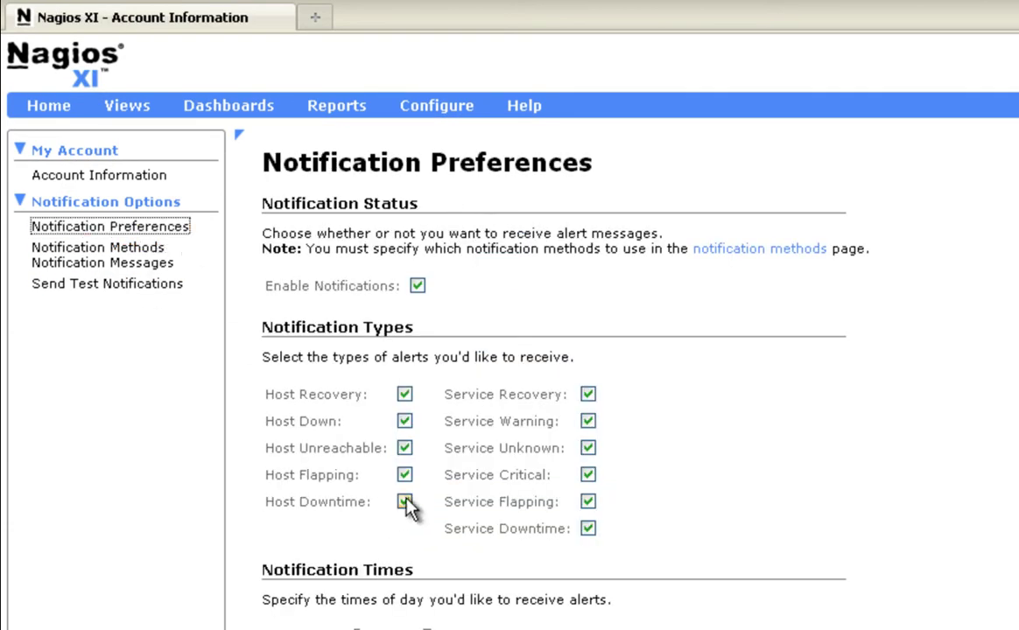
left_click(404, 501)
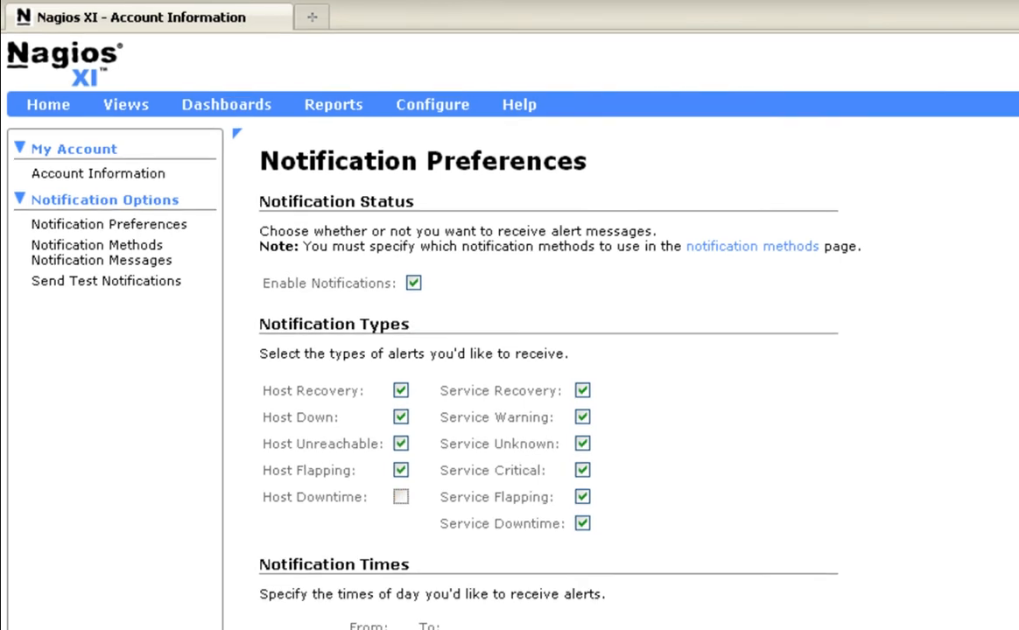
scroll("down", 3)
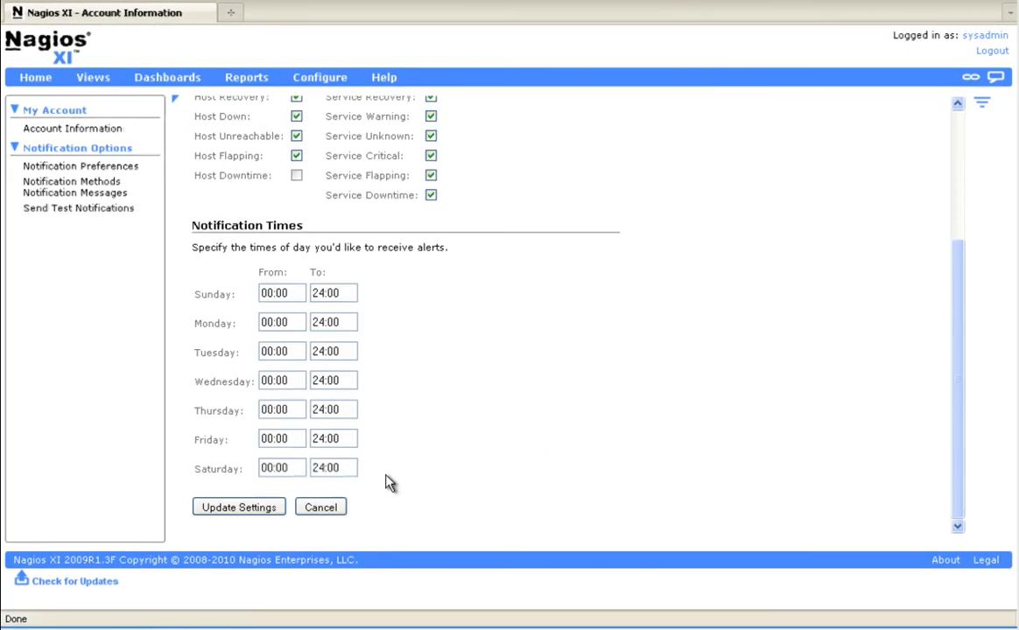
left_click(238, 507)
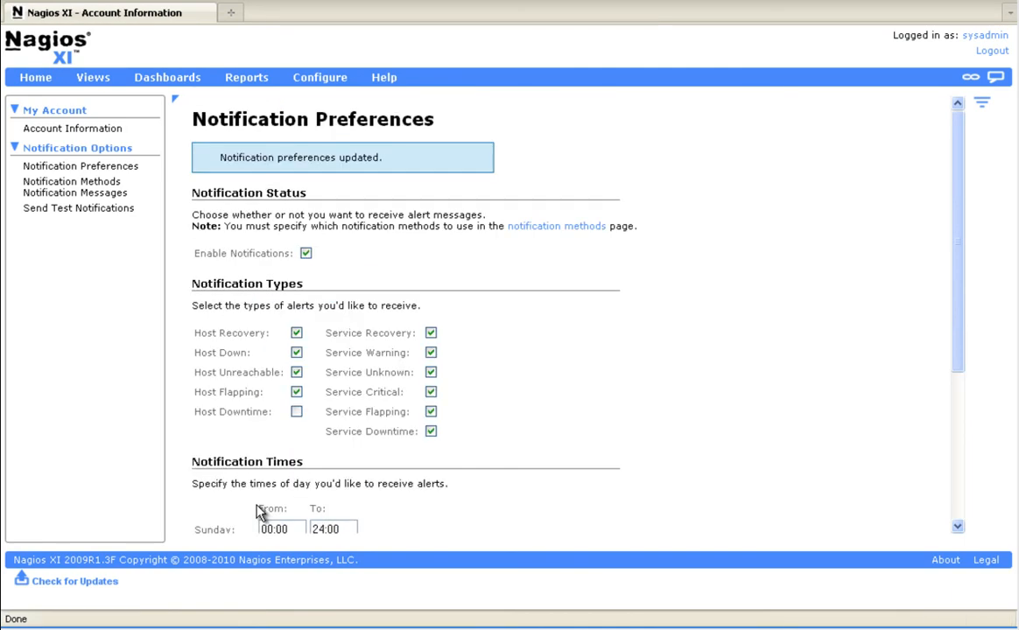